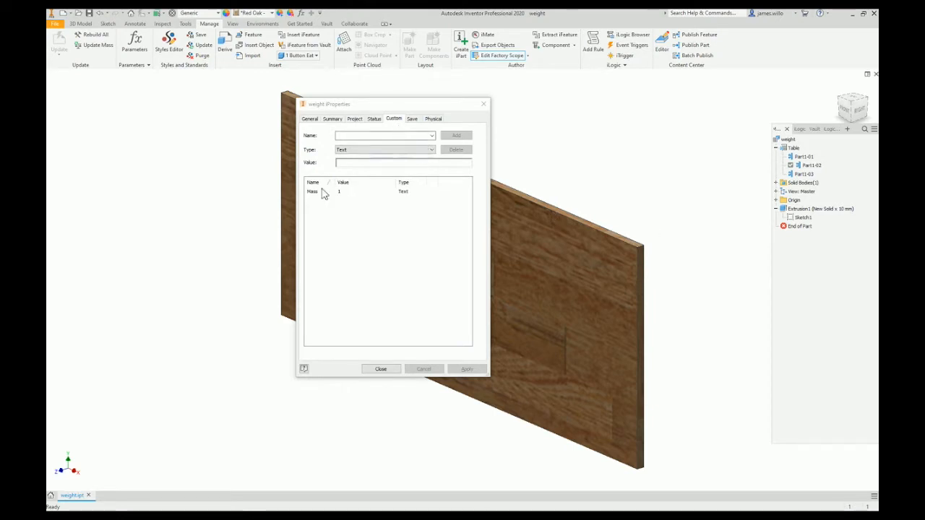
Close iProperties and show the iLogic Browser's Rules list containing the Mass rule
click(381, 370)
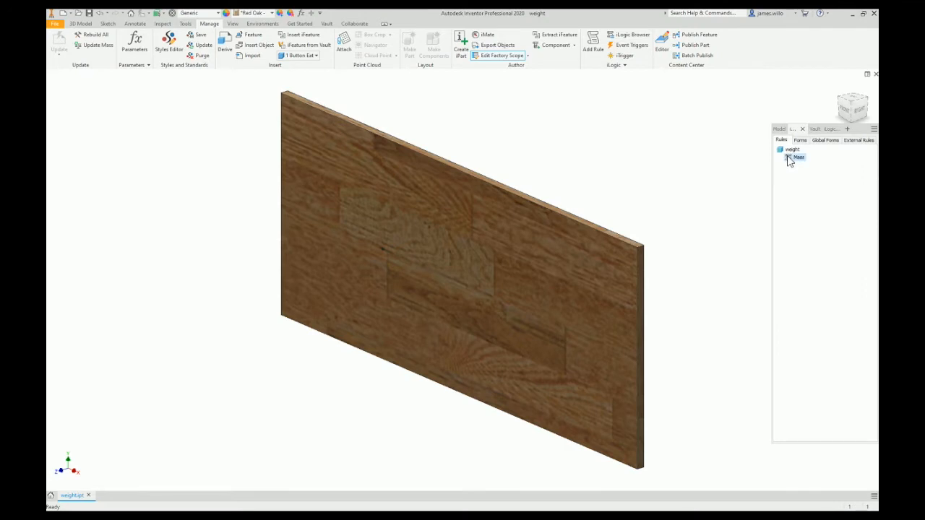
double_click(798, 157)
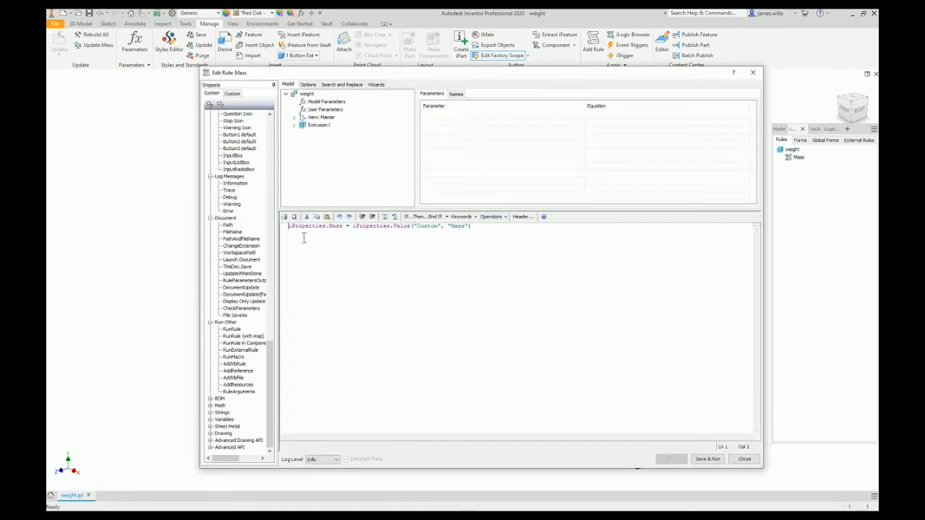
mouse_move(402, 234)
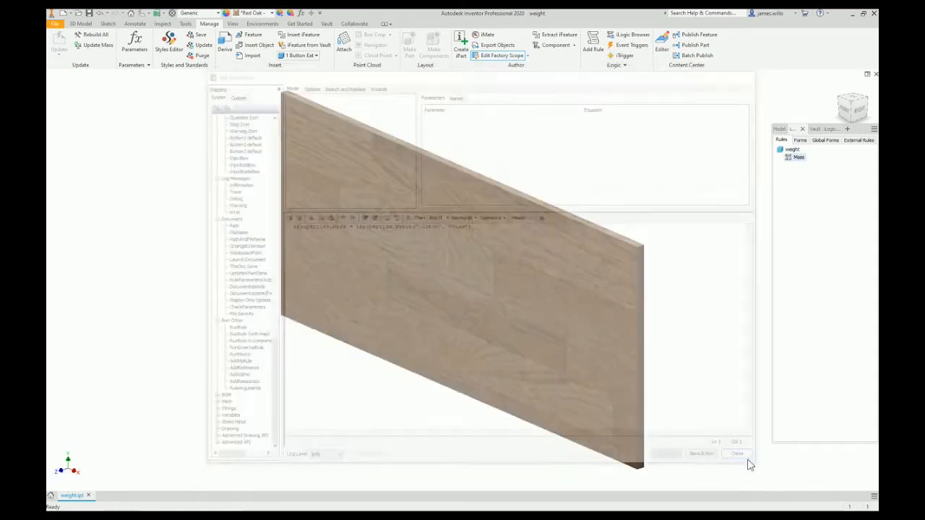
click(738, 454)
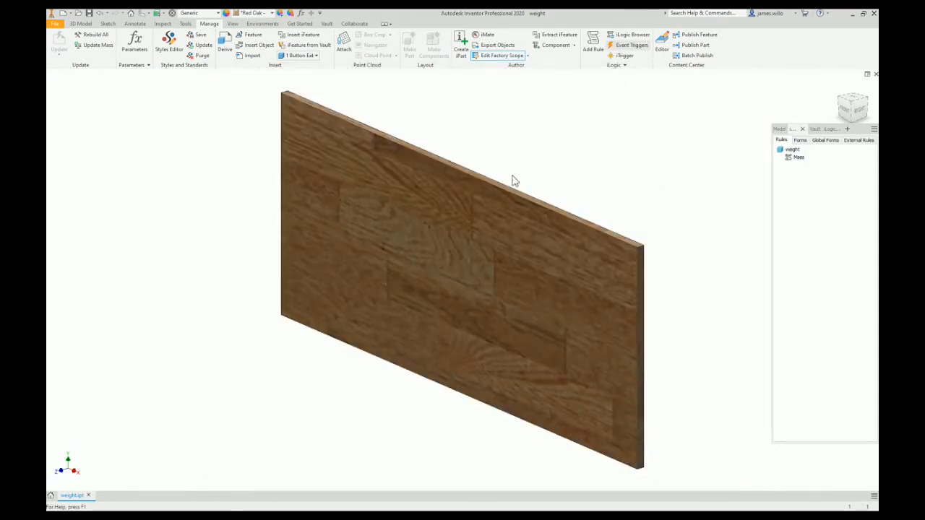
click(632, 45)
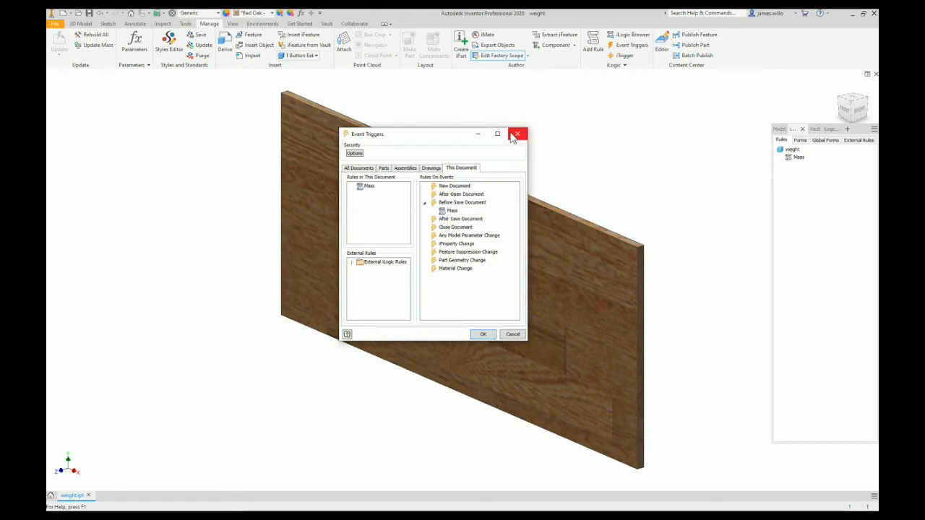
mouse_move(518, 134)
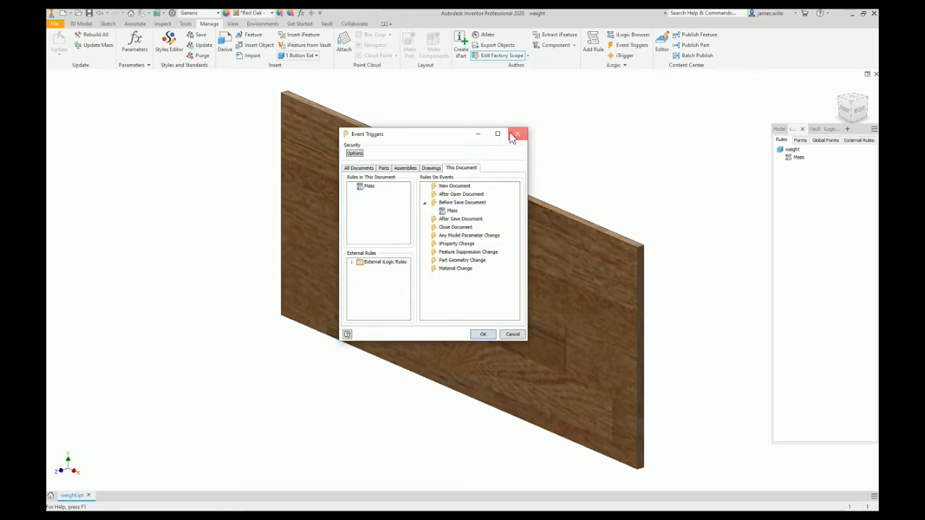
click(518, 134)
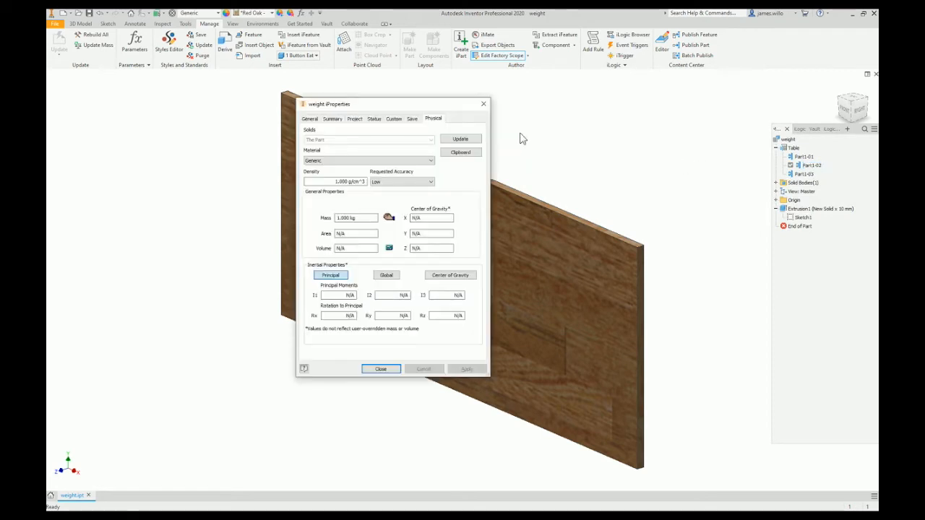
mouse_move(503, 112)
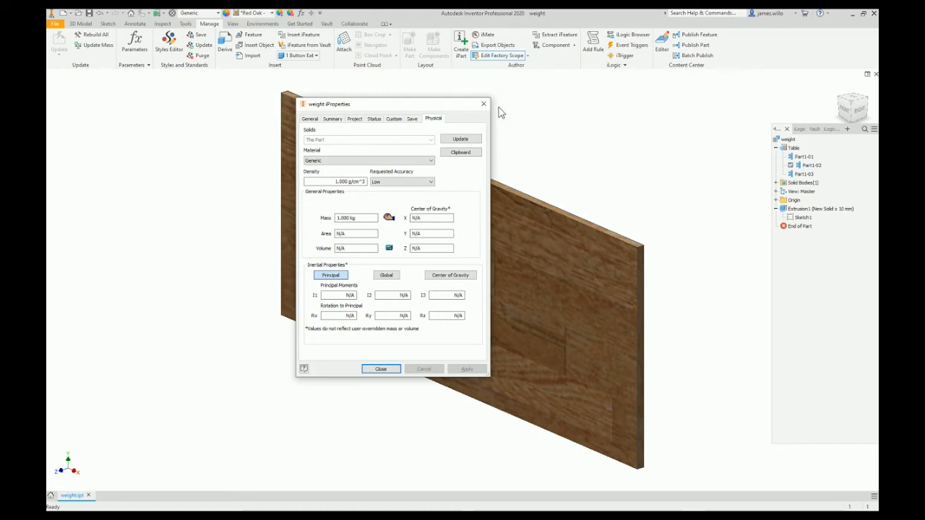
Check the updated physical mass on the iProperties Physical page, then close the dialog
click(381, 370)
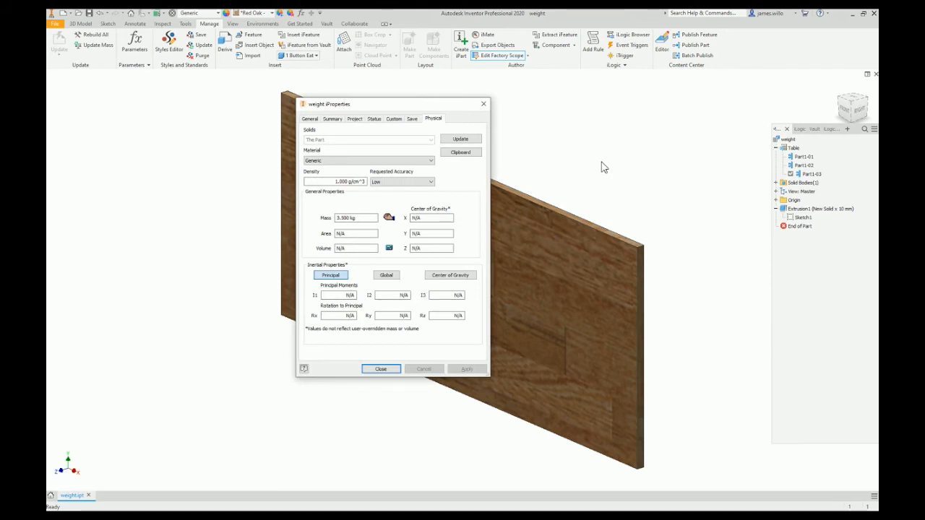
mouse_move(606, 171)
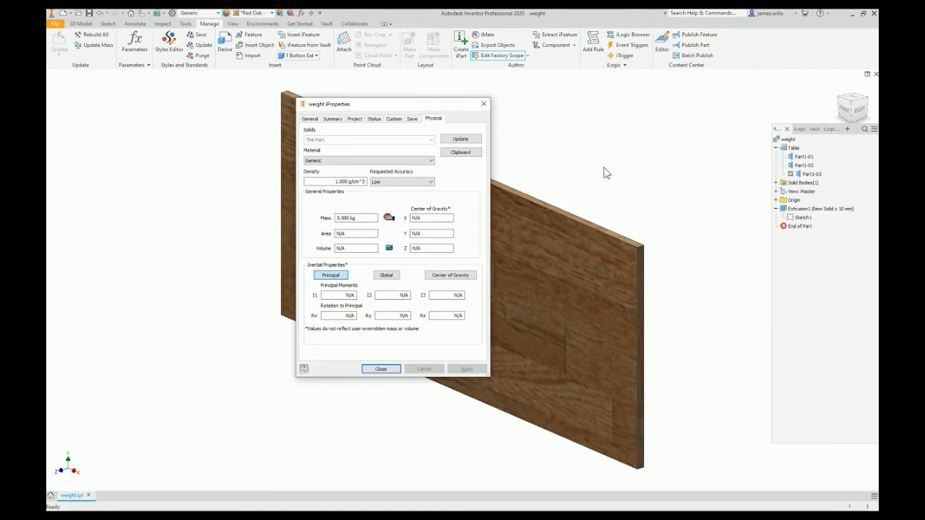
click(382, 370)
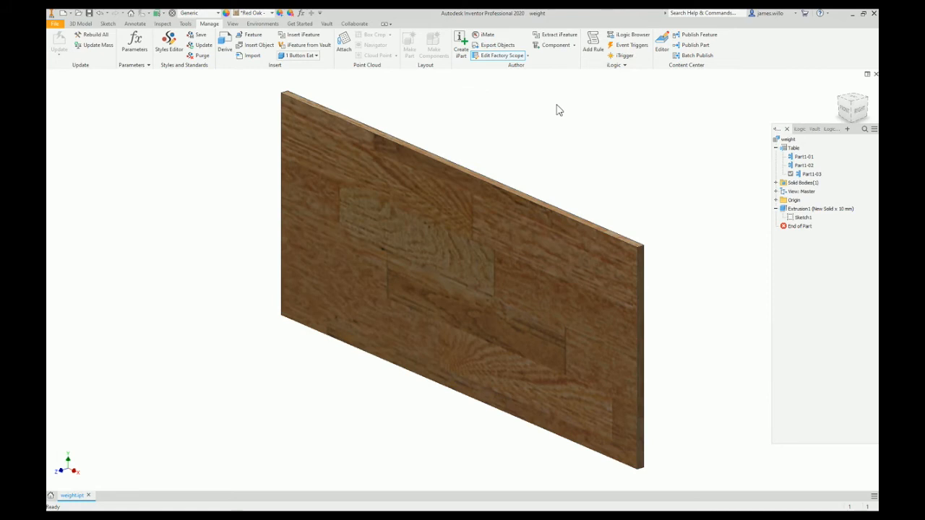